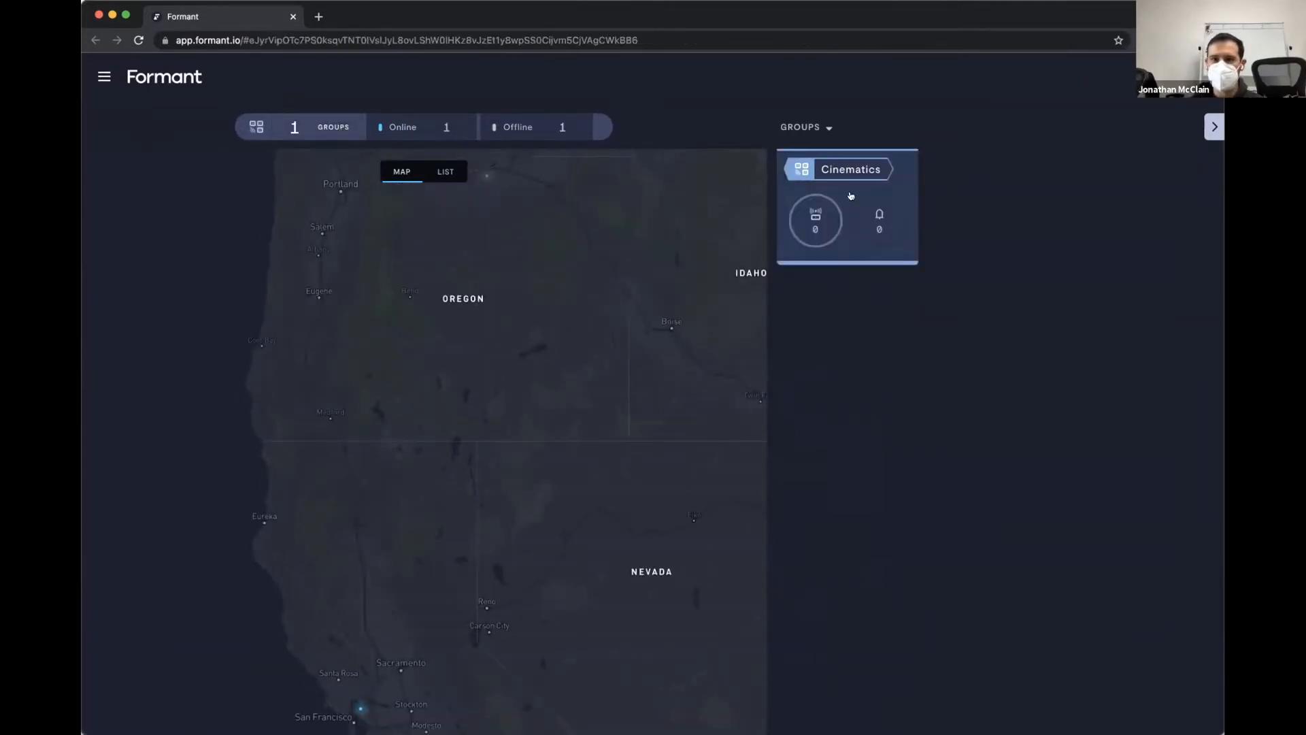
Step: Open the Cinematics group from the Groups map
click(850, 169)
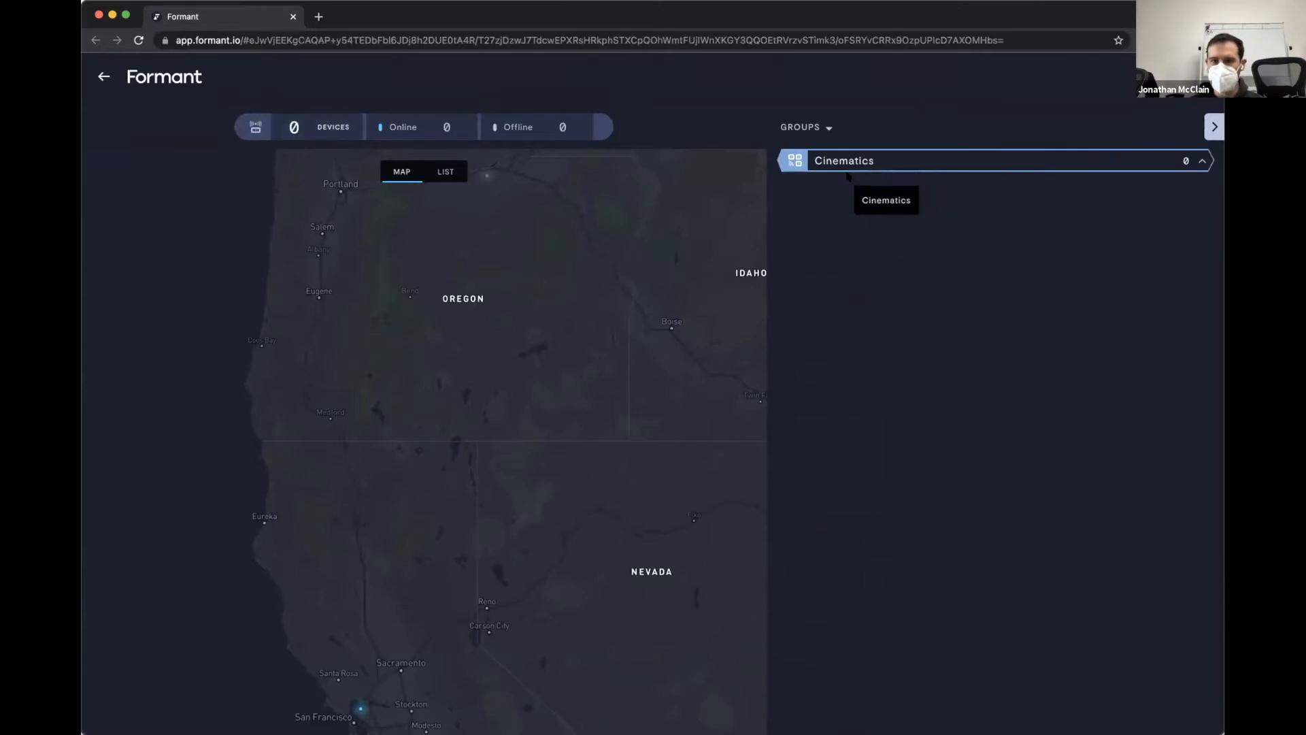
mouse_move(821, 162)
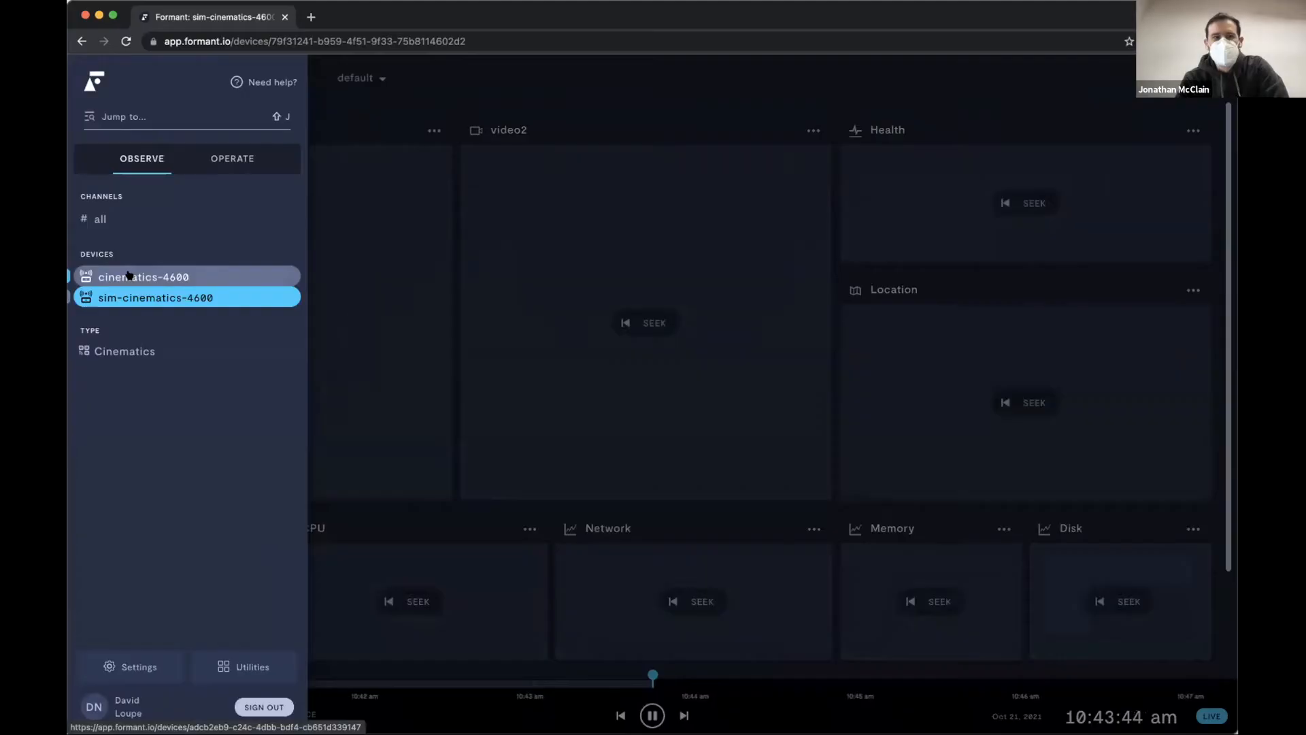
Step: Open the cinematics-4600 live dashboard, then list devices under the OPERATE tab
click(144, 276)
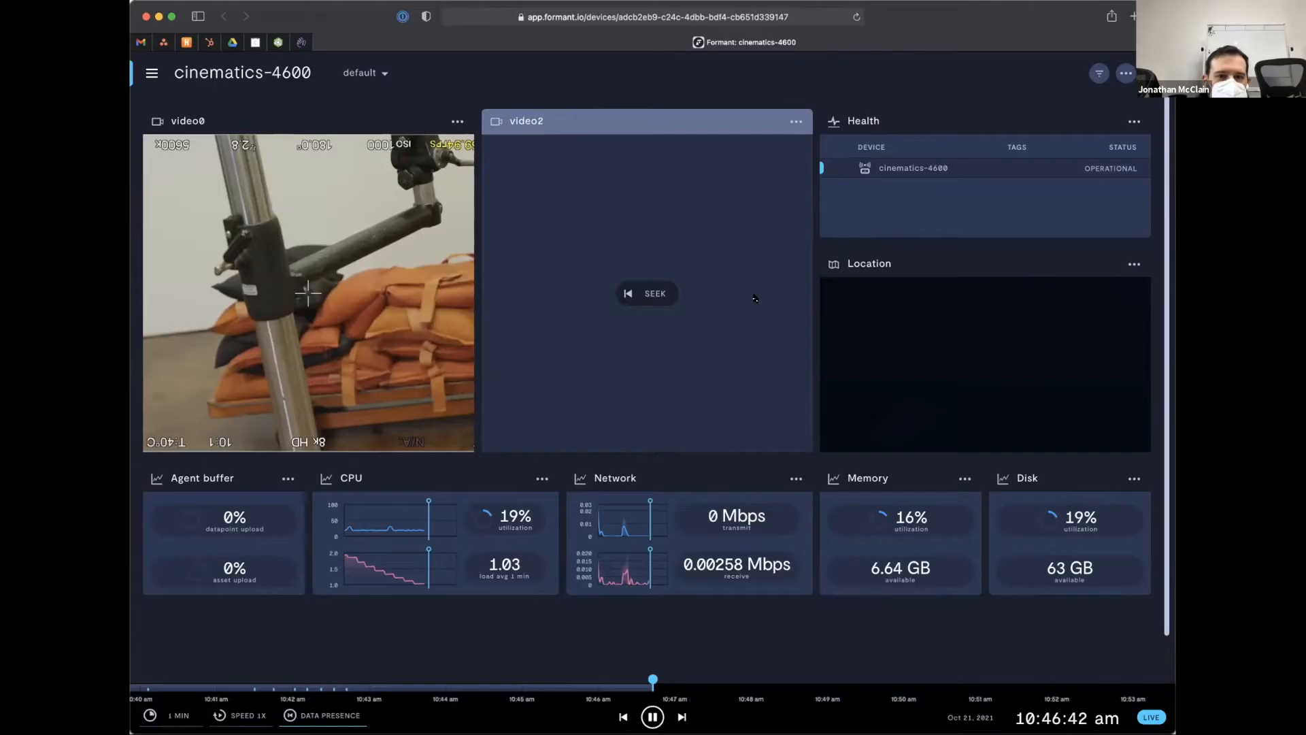
click(152, 73)
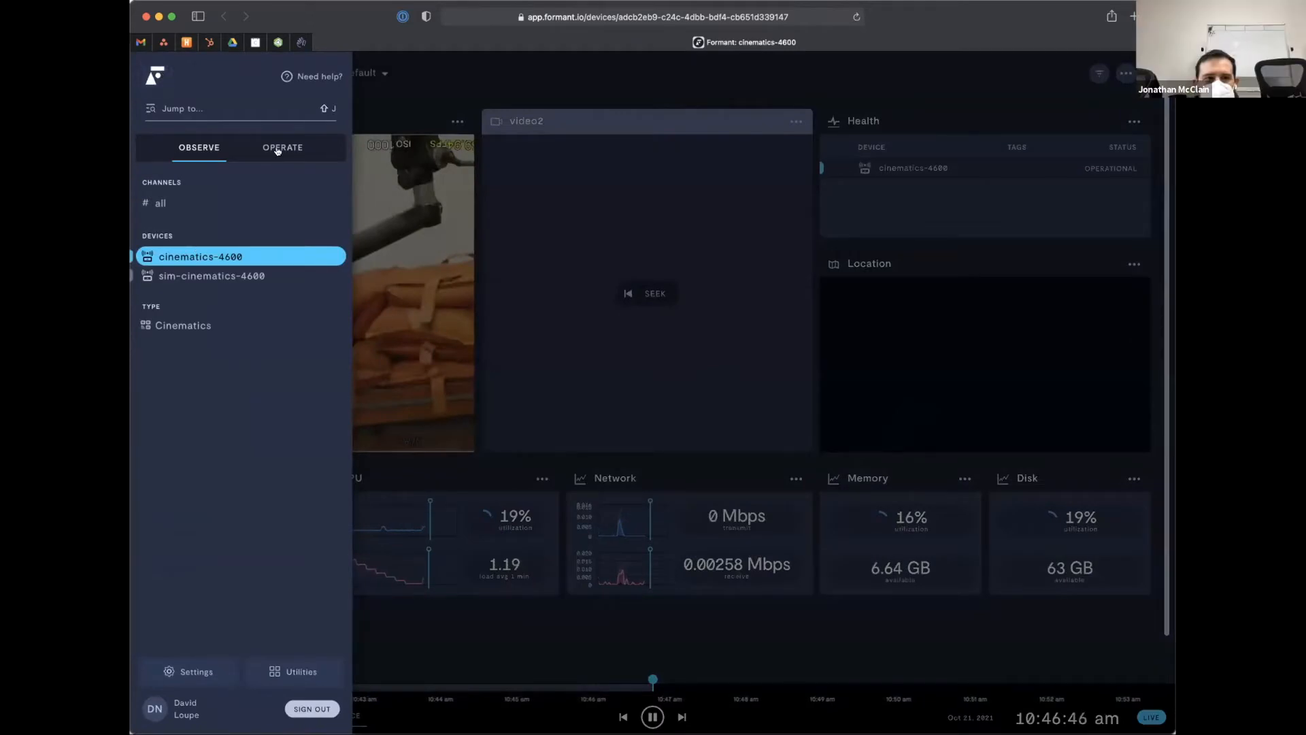
click(282, 147)
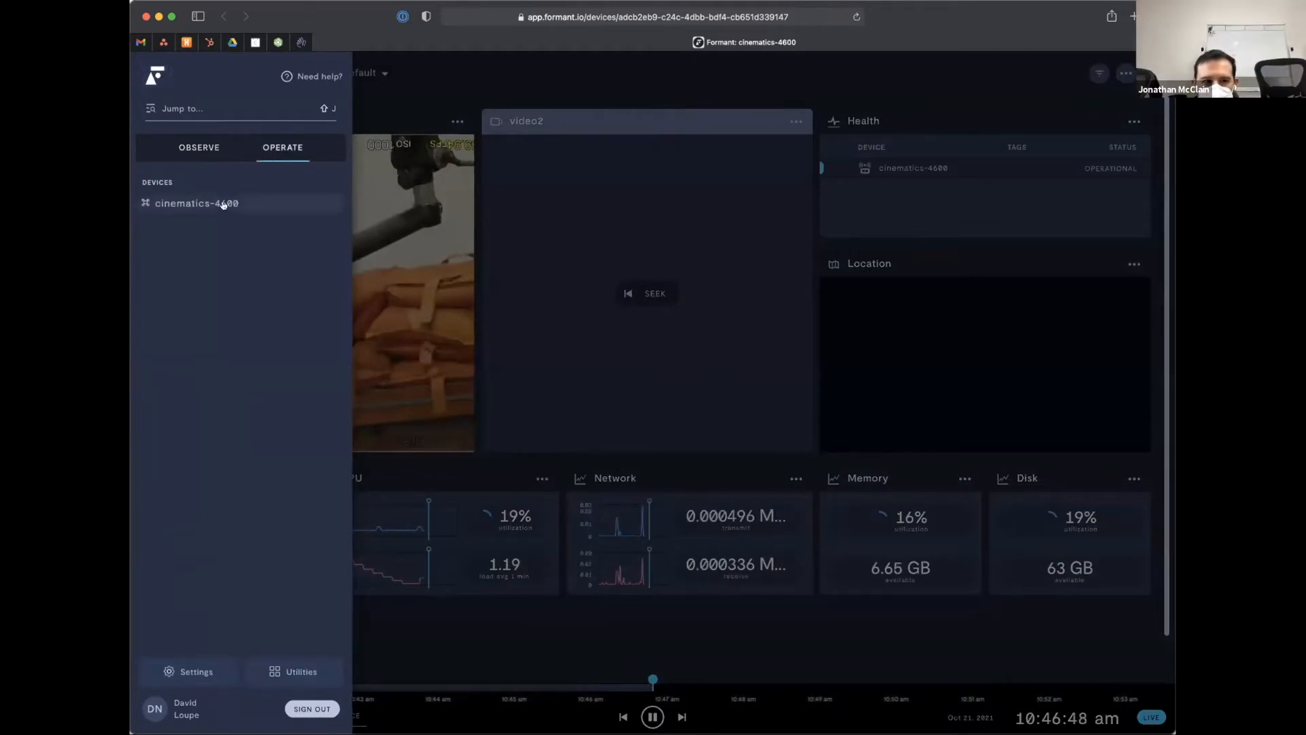
Step: Launch the cinematics-4600 teleop view with live video and directional controls
click(196, 203)
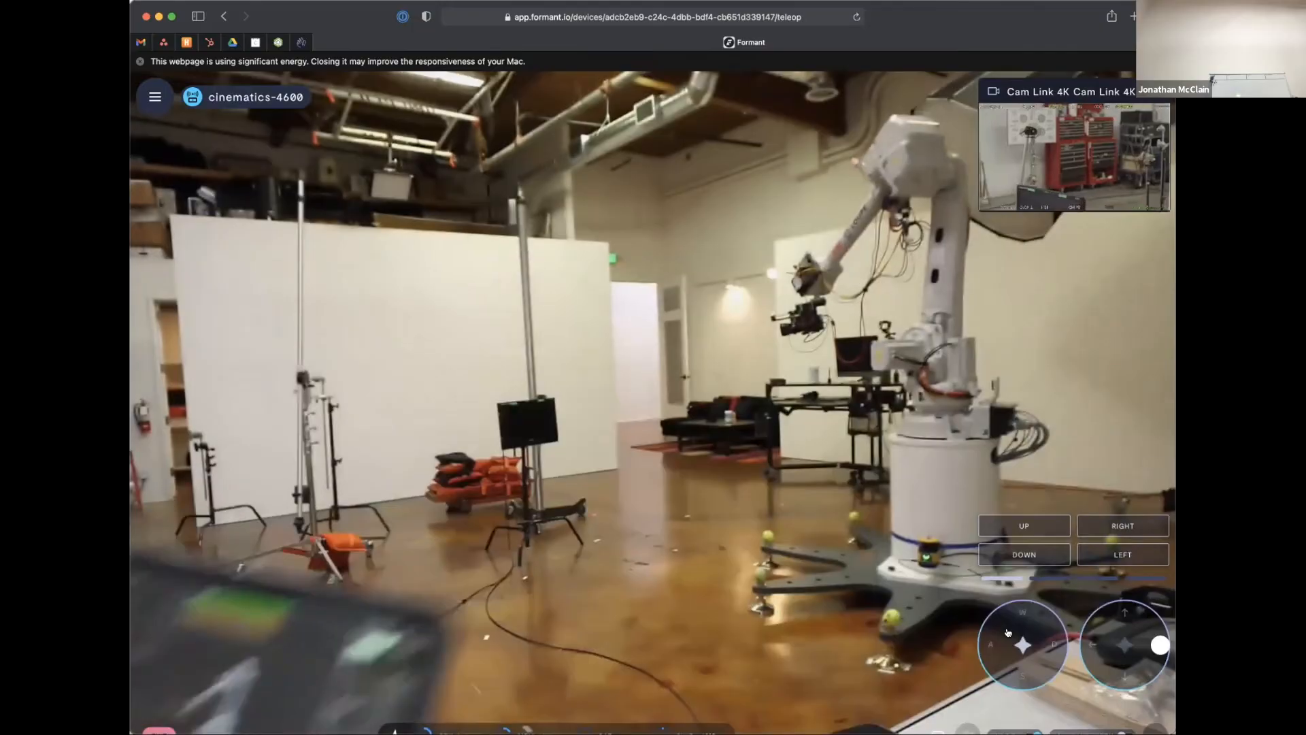
Step: Jog the arm down and left, then switch to the arm-mounted camera feed
click(1023, 554)
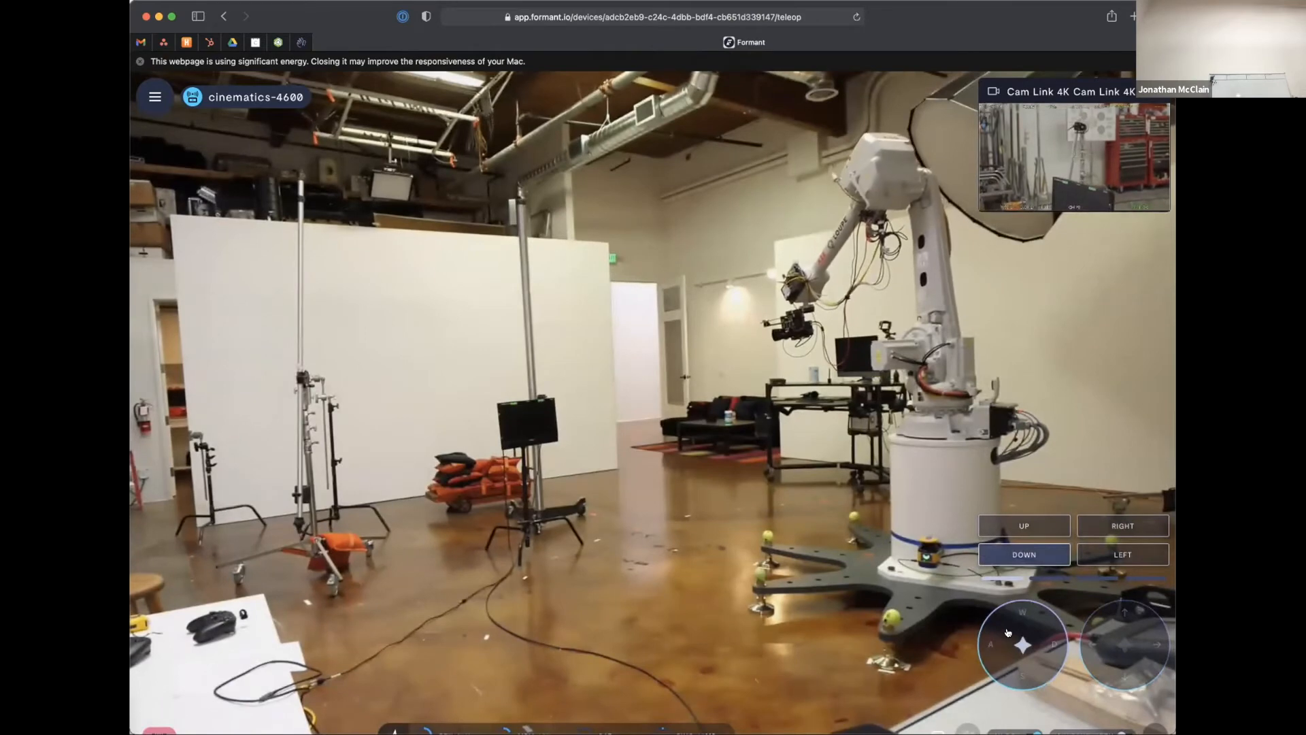
click(1122, 553)
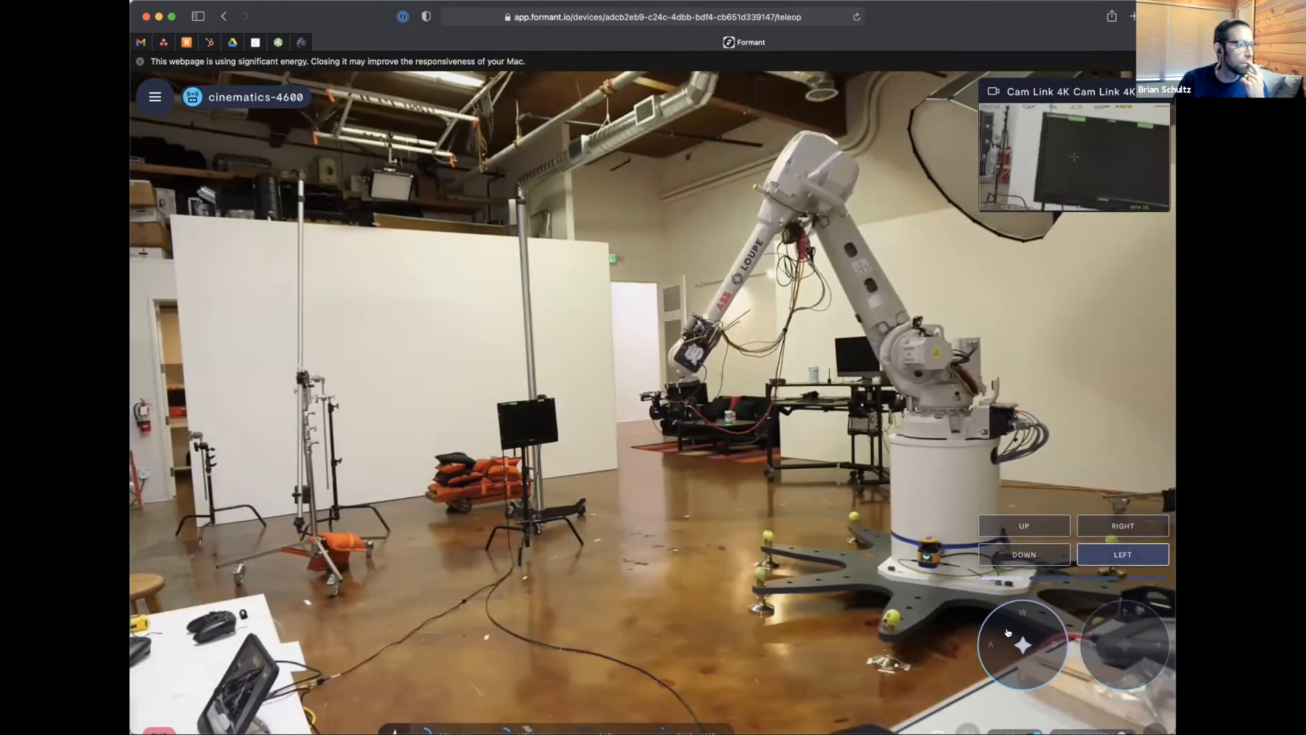
click(1122, 526)
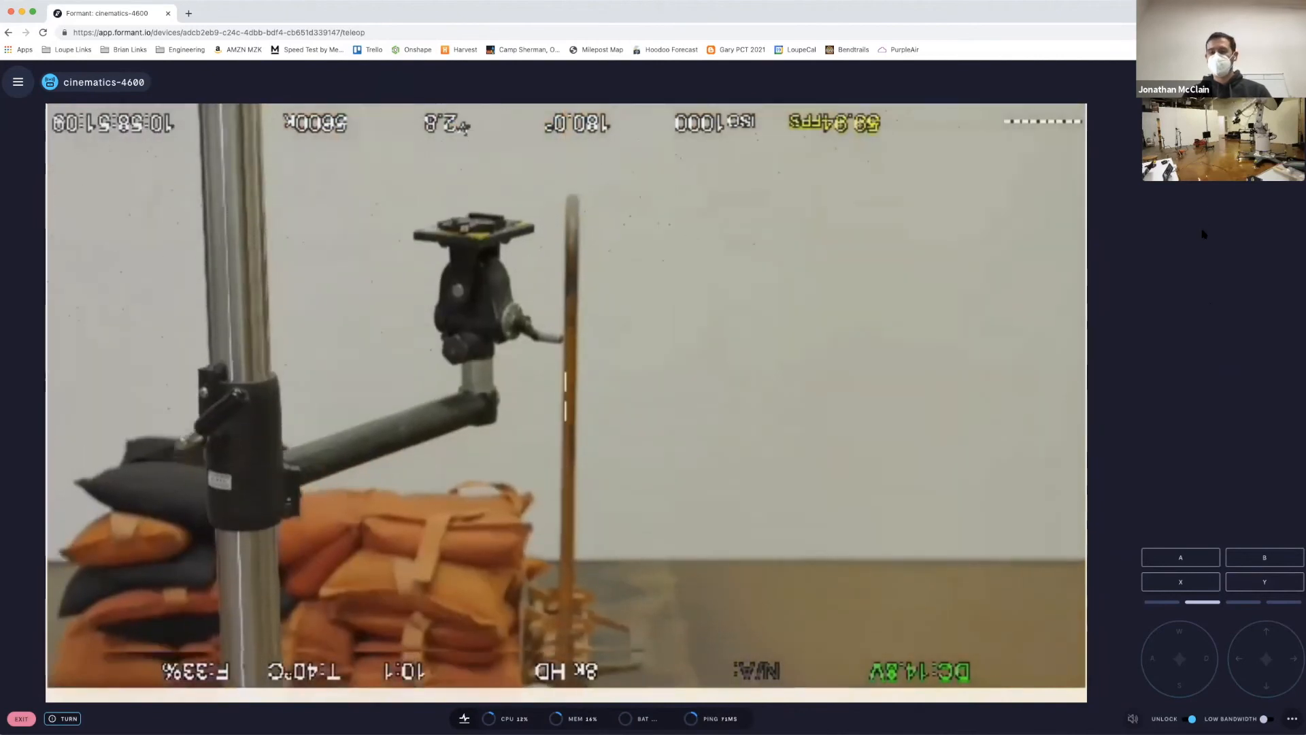
Step: Move the arm to the floor shot with B, then back to the stand shot with A
click(1180, 659)
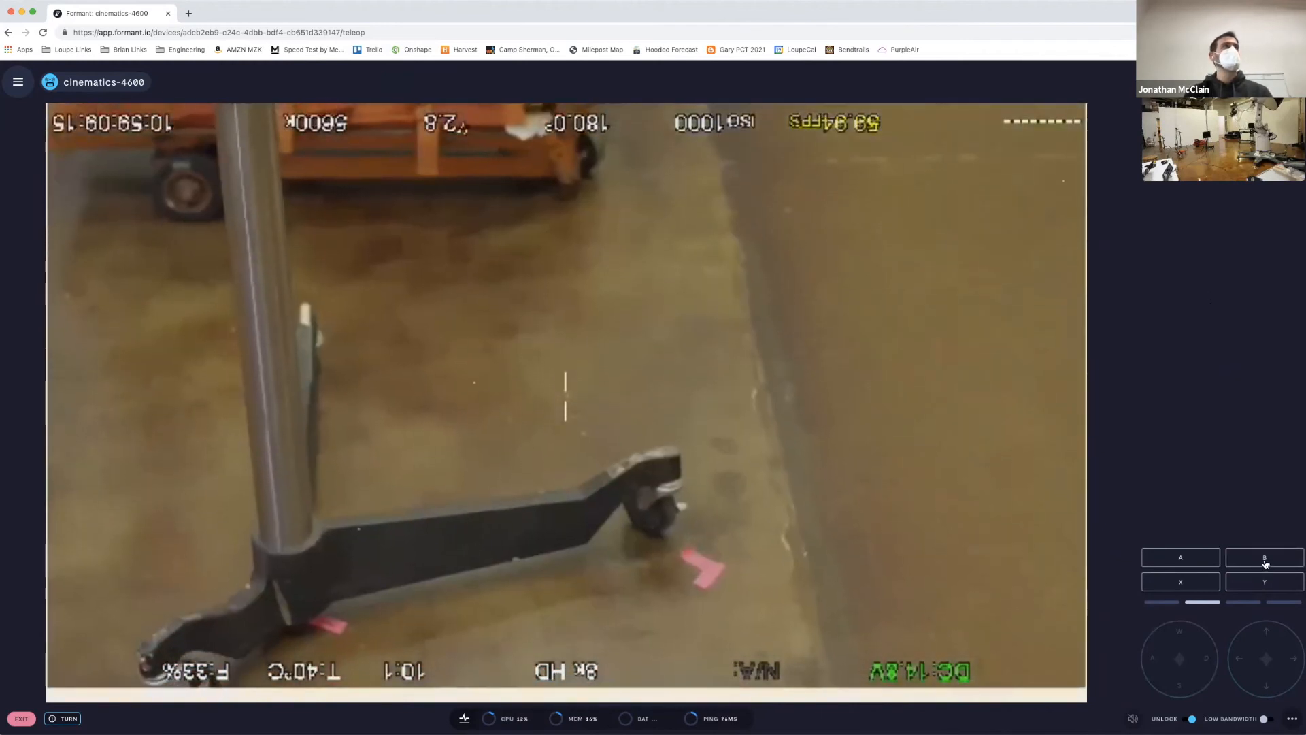
click(1180, 557)
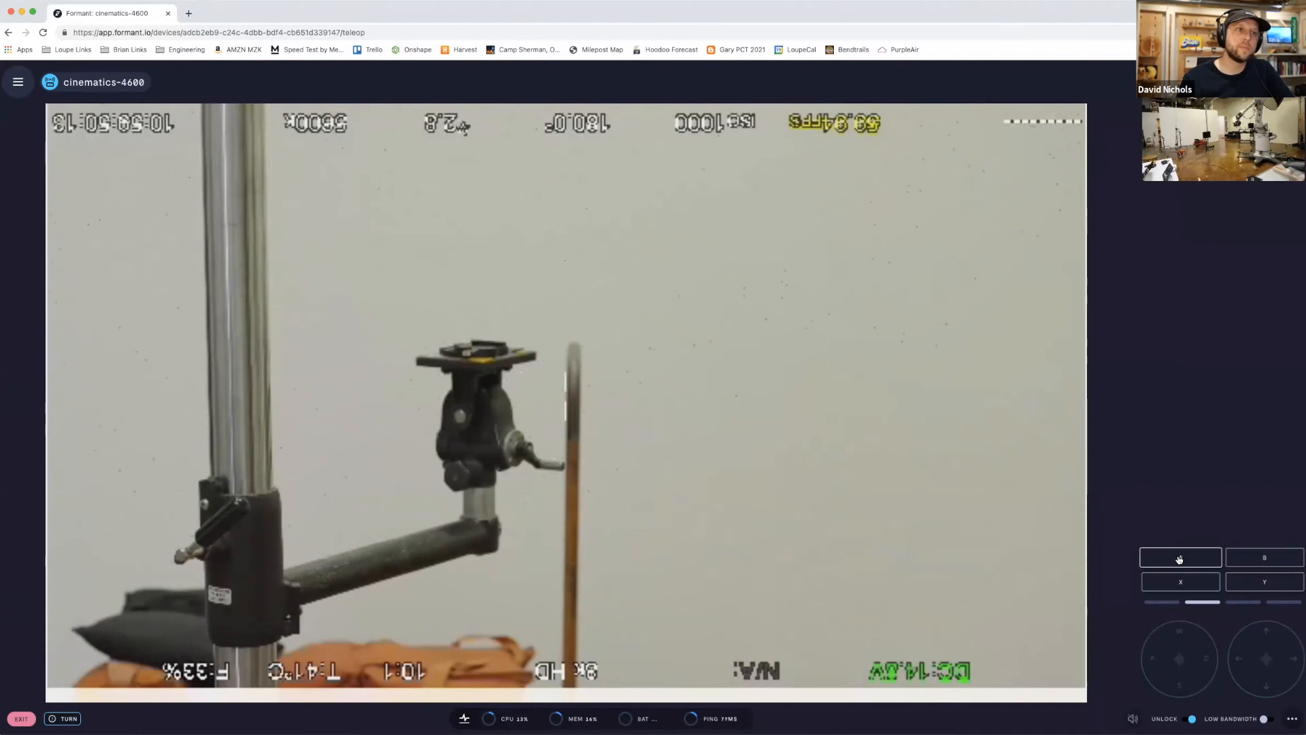
mouse_move(1008, 421)
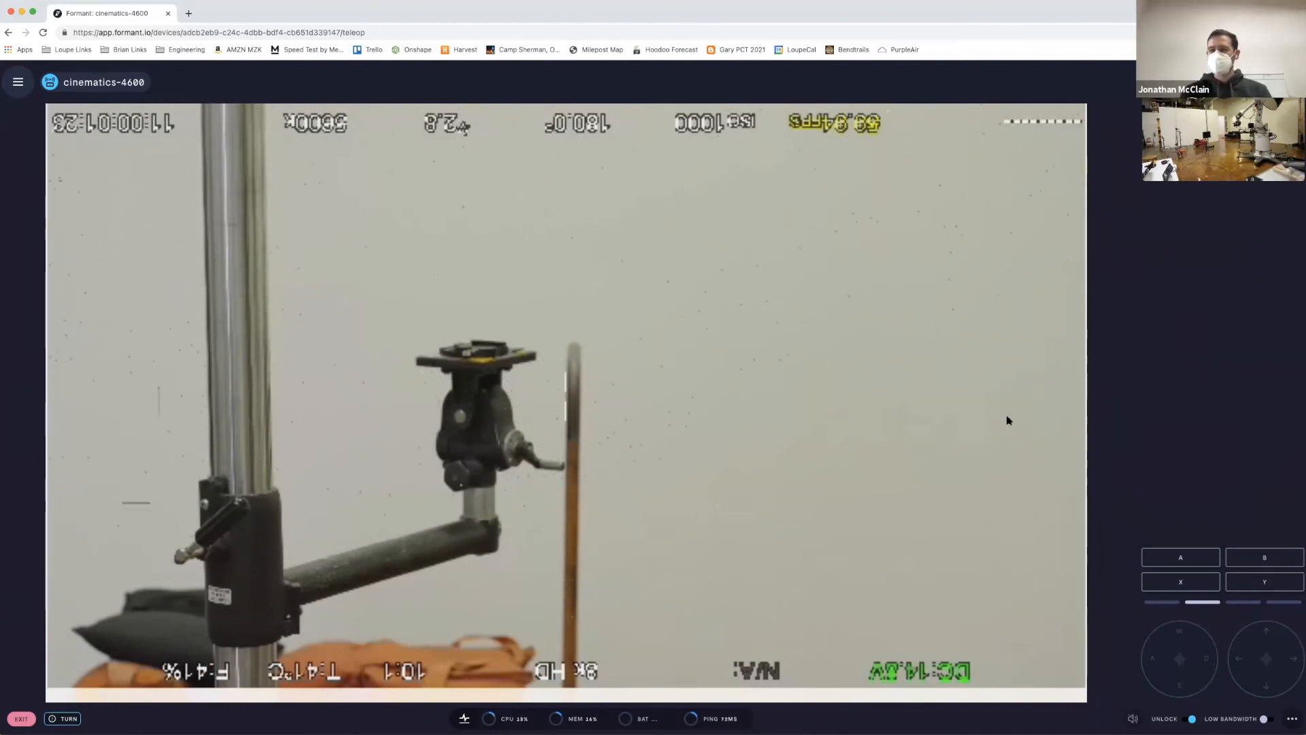